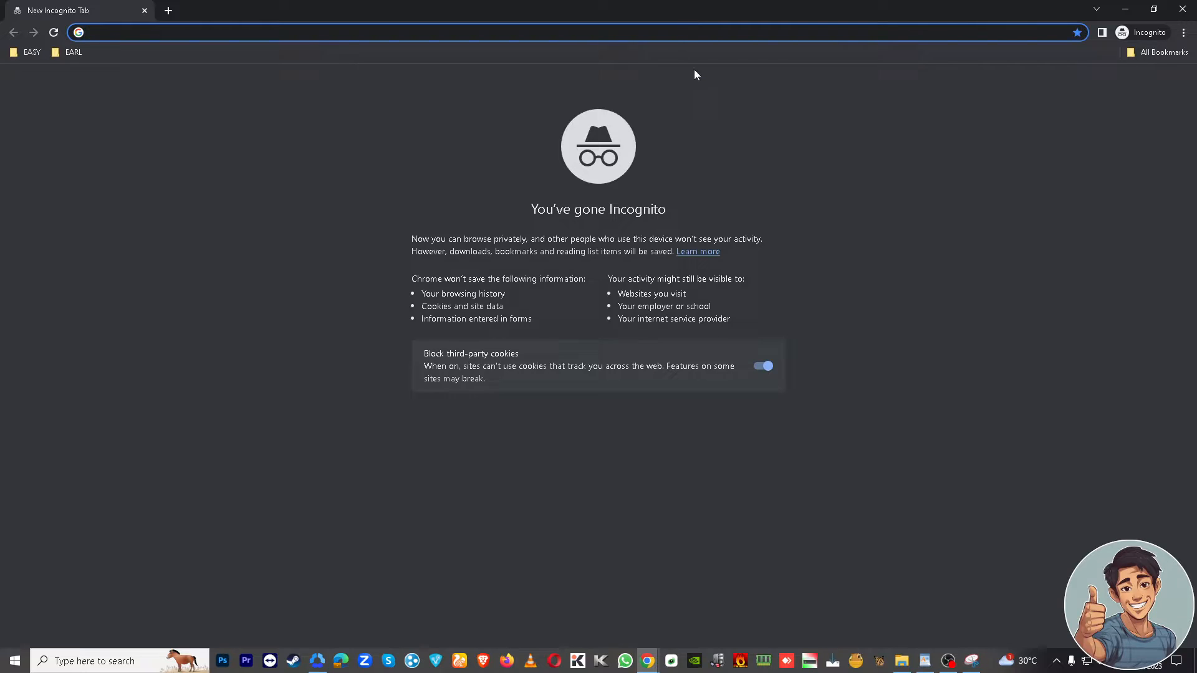
mouse_move(822, 114)
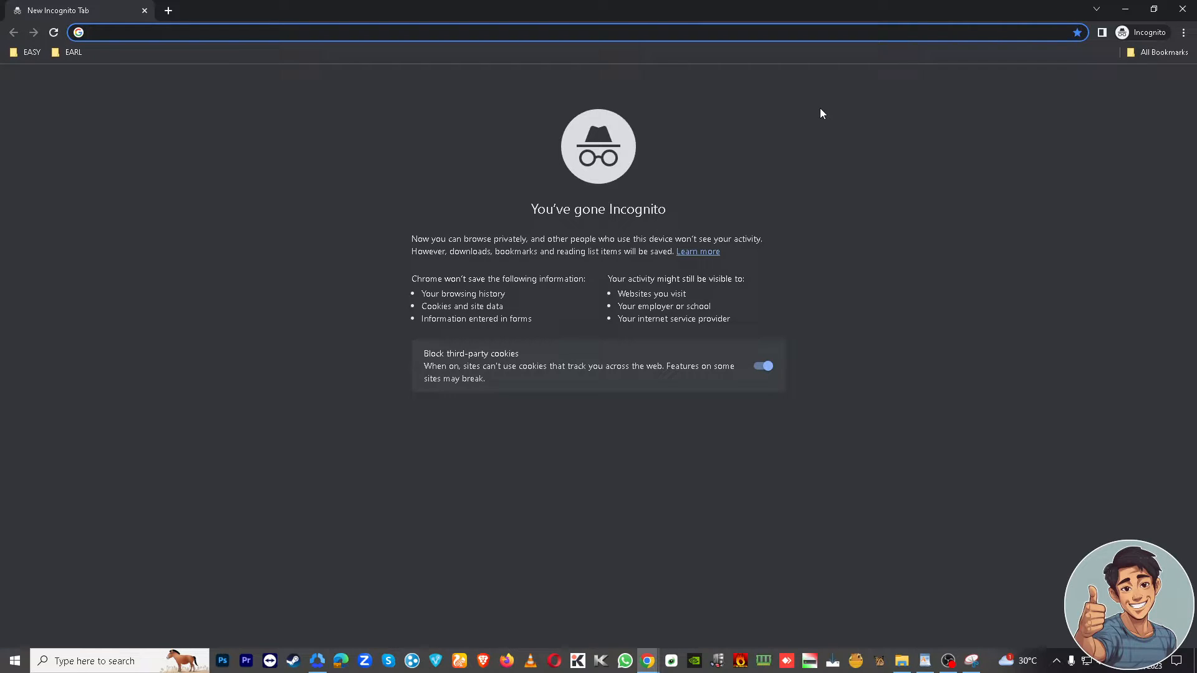
mouse_move(812, 115)
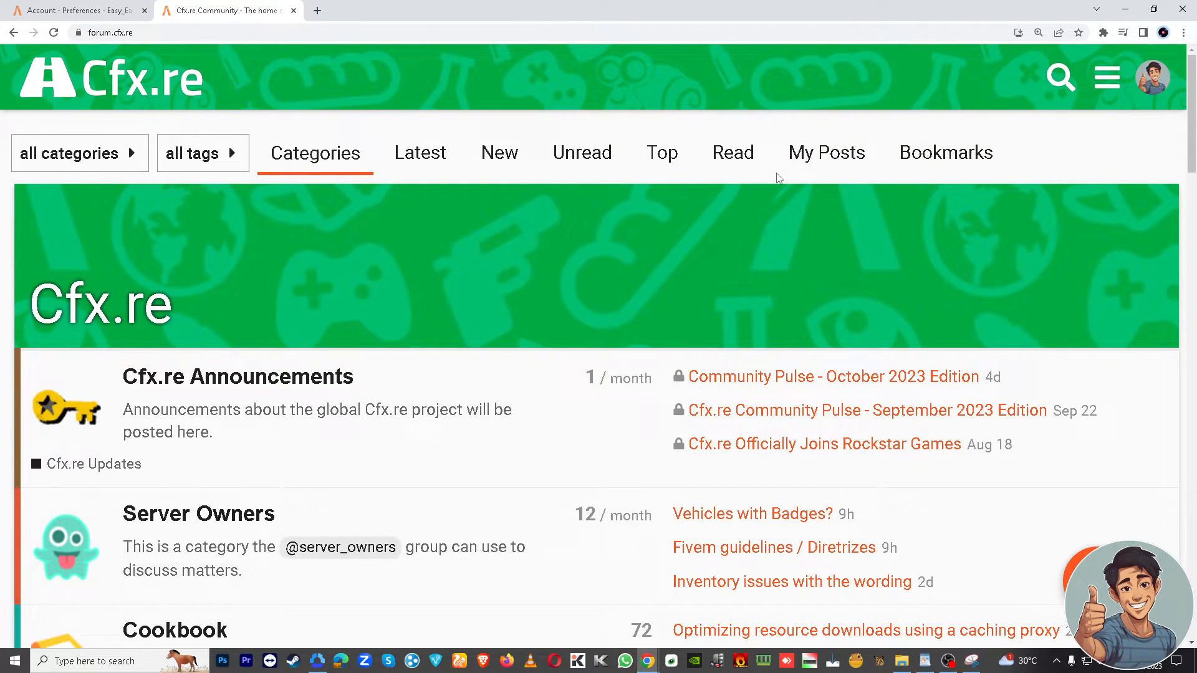
Step: Open the account panel from the avatar at the top right of the forum
left_click(1152, 78)
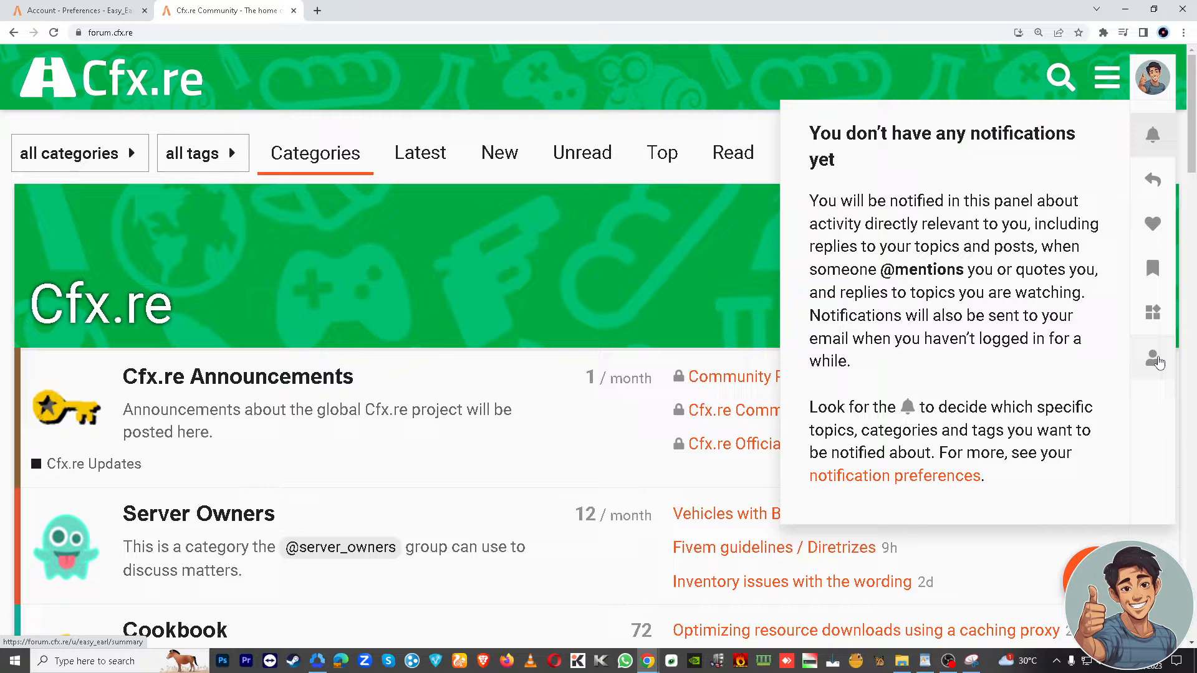
mouse_move(1153, 359)
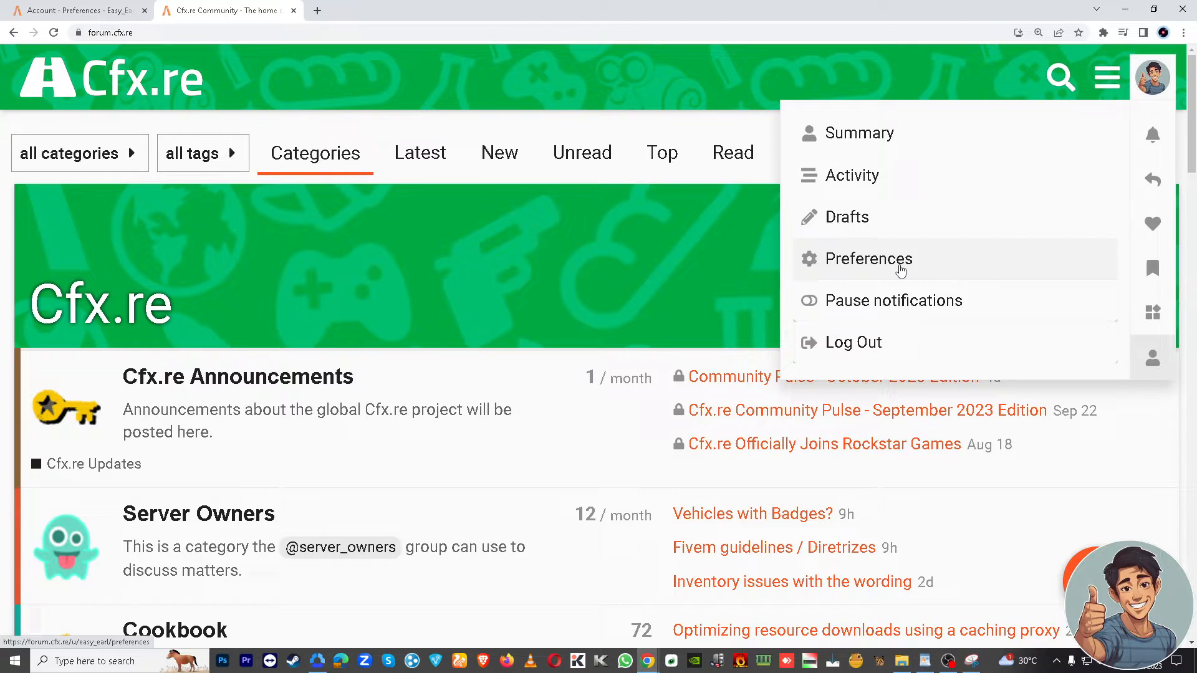
mouse_move(1068, 126)
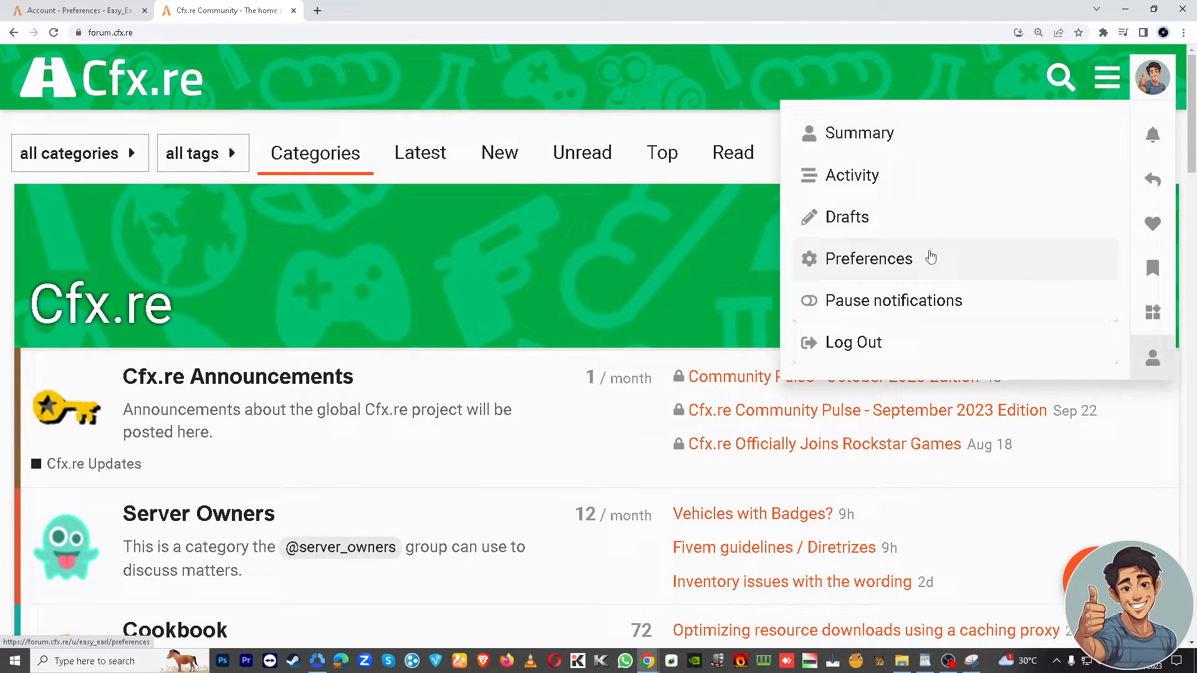
mouse_move(919, 263)
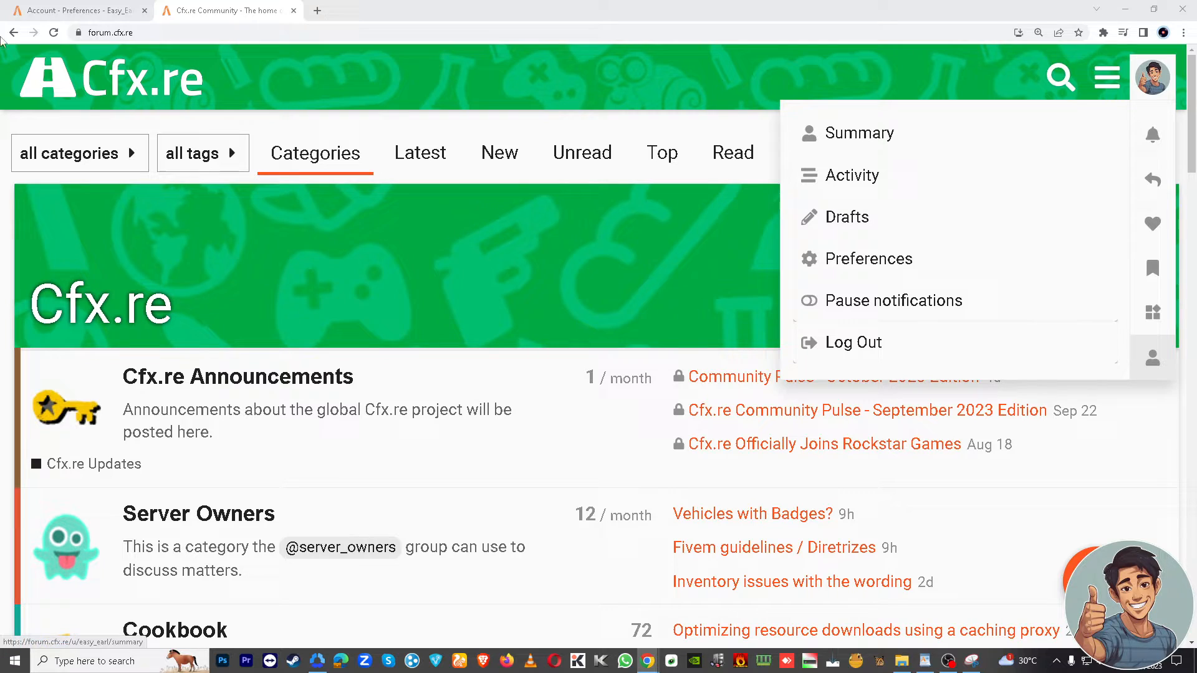
Step: Open Preferences and reach the Associated Accounts section with Google and Patreon unconnected
left_click(868, 259)
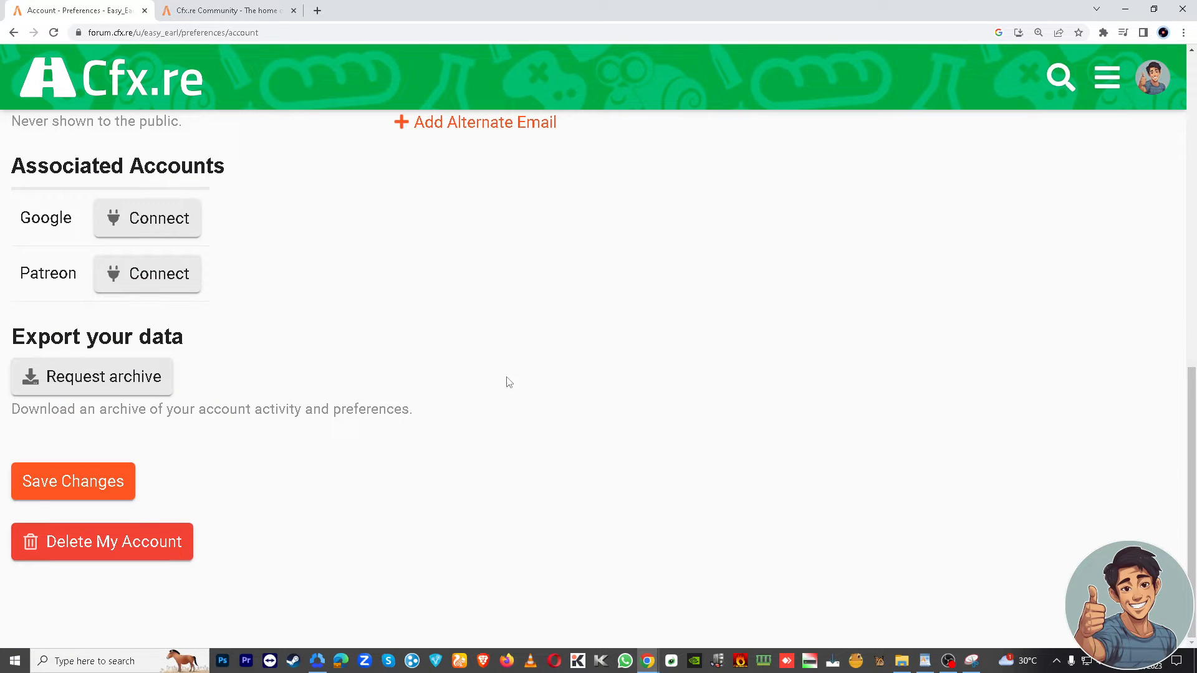
mouse_move(491, 381)
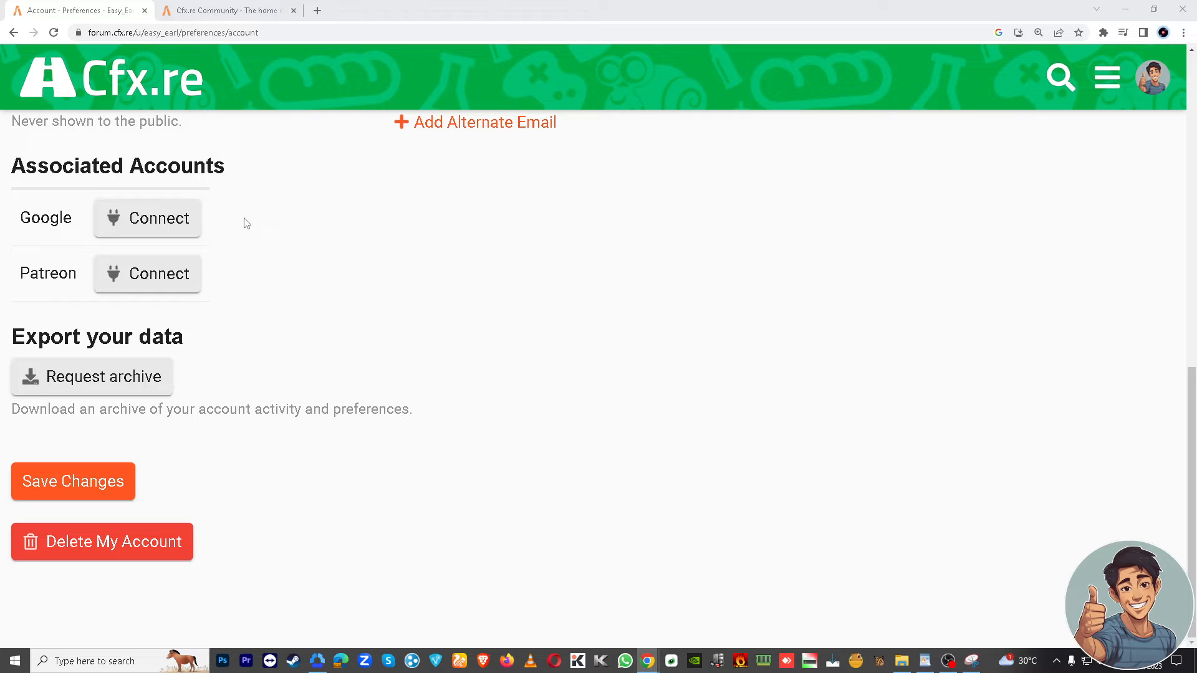
mouse_move(598, 294)
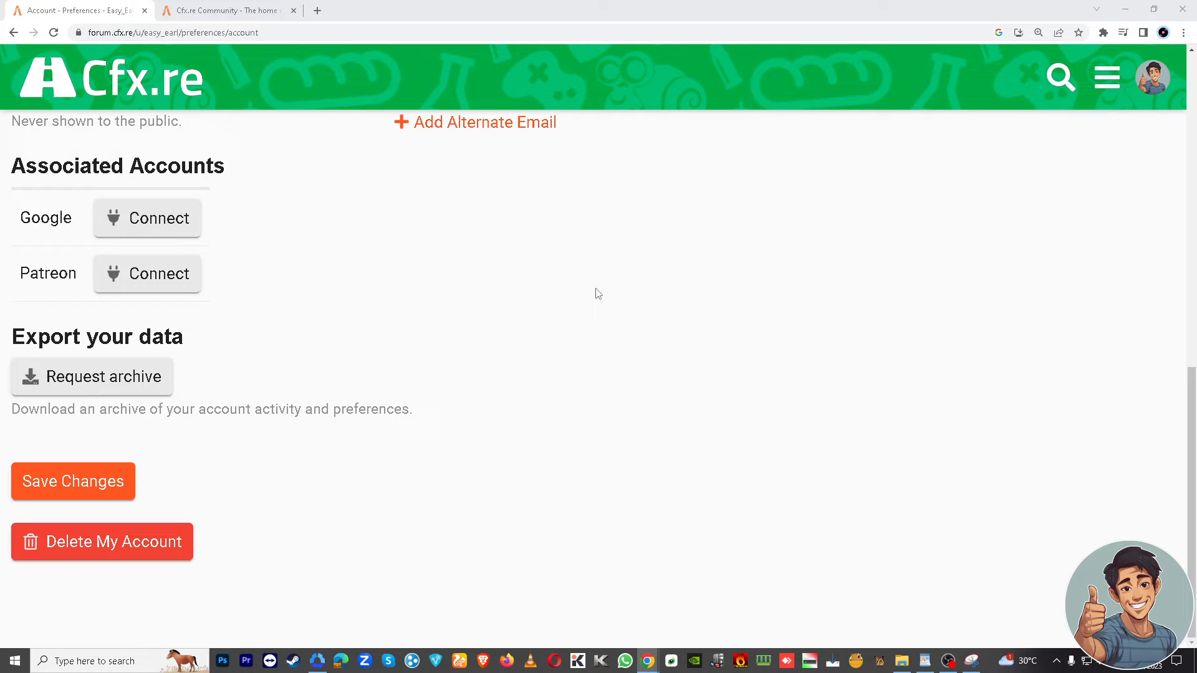
mouse_move(222, 240)
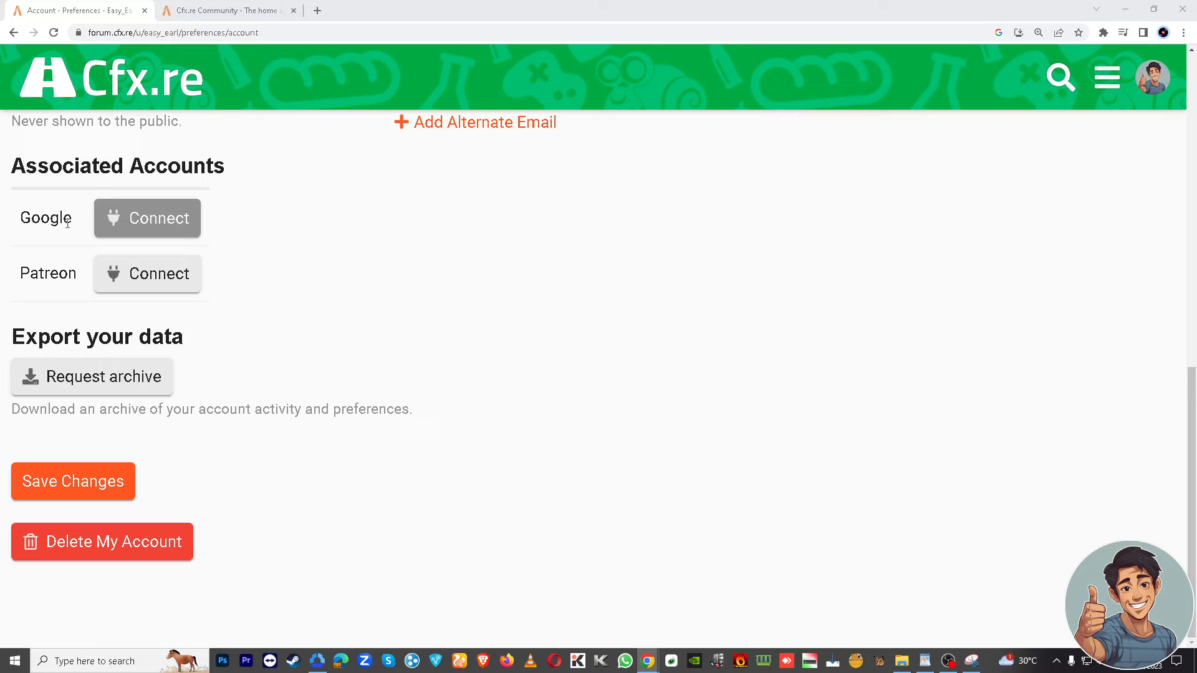
mouse_move(147, 274)
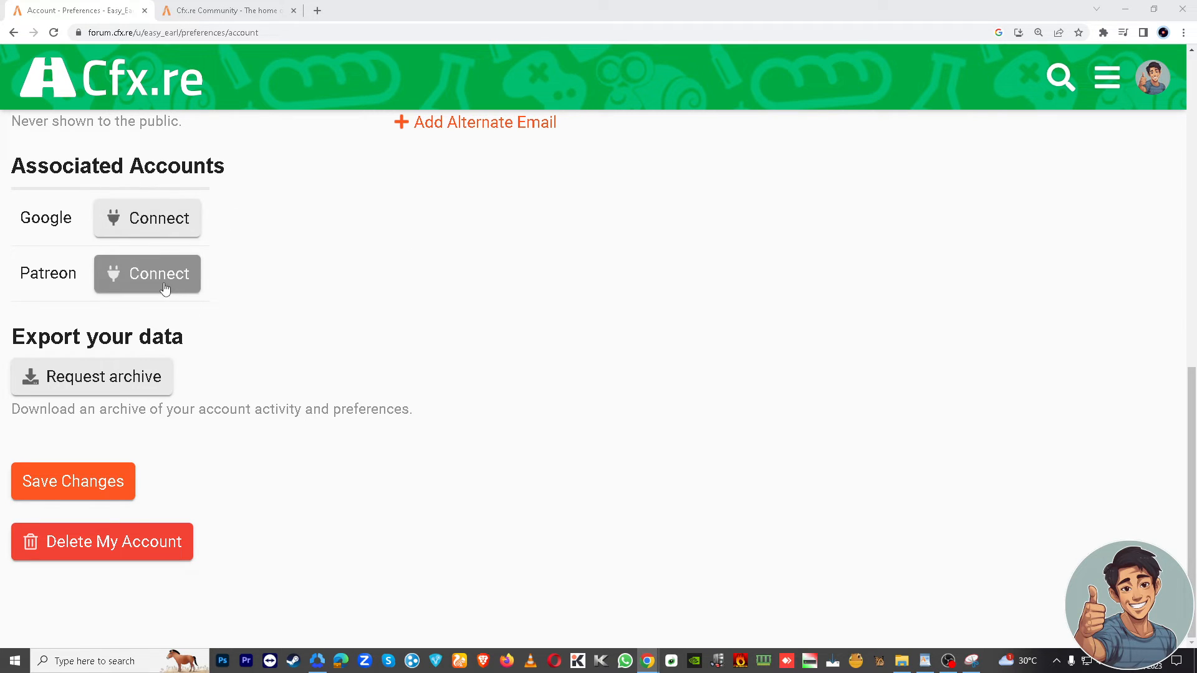